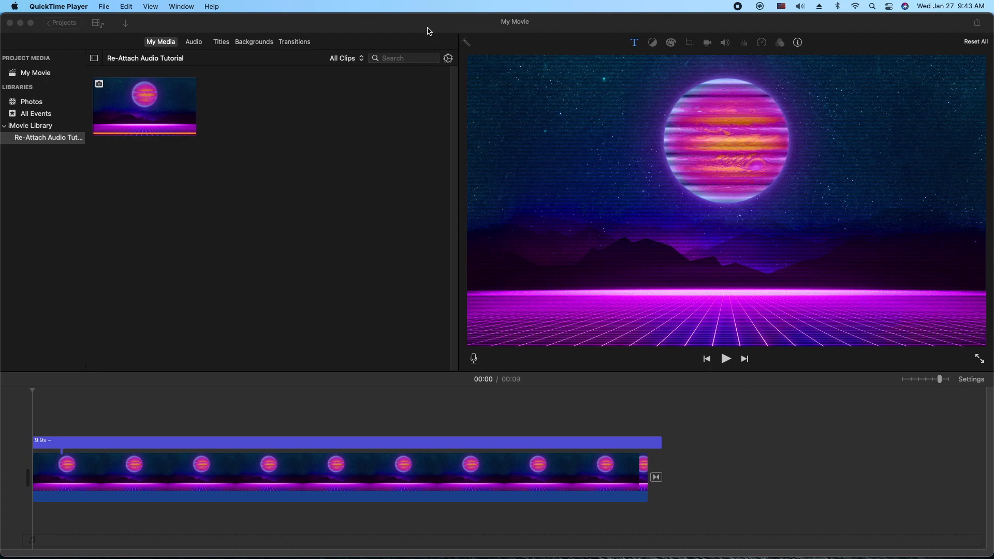
pyautogui.moveTo(66, 409)
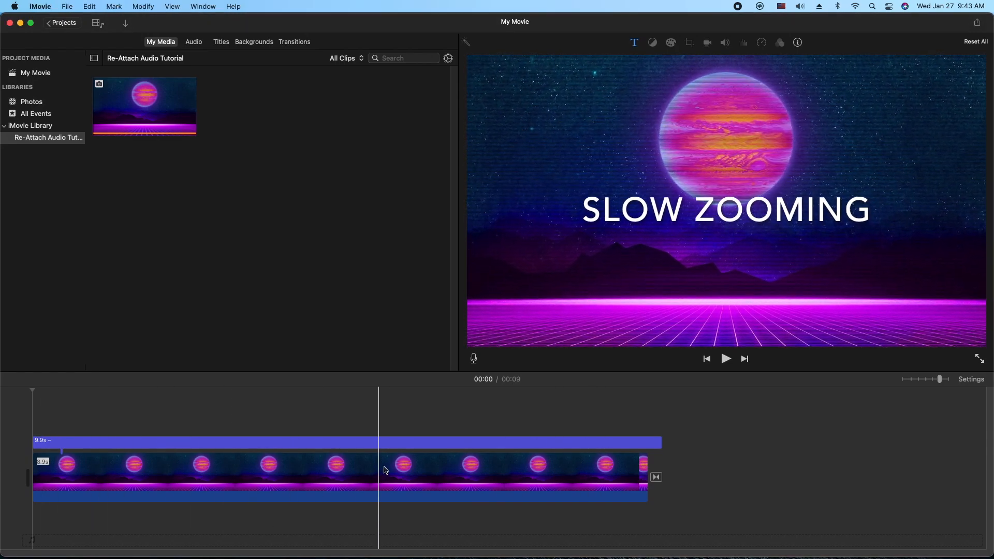
# Step: Stop the preview and open YouTube & Facebook sharing with HD 1080p resolution
pyautogui.click(417, 472)
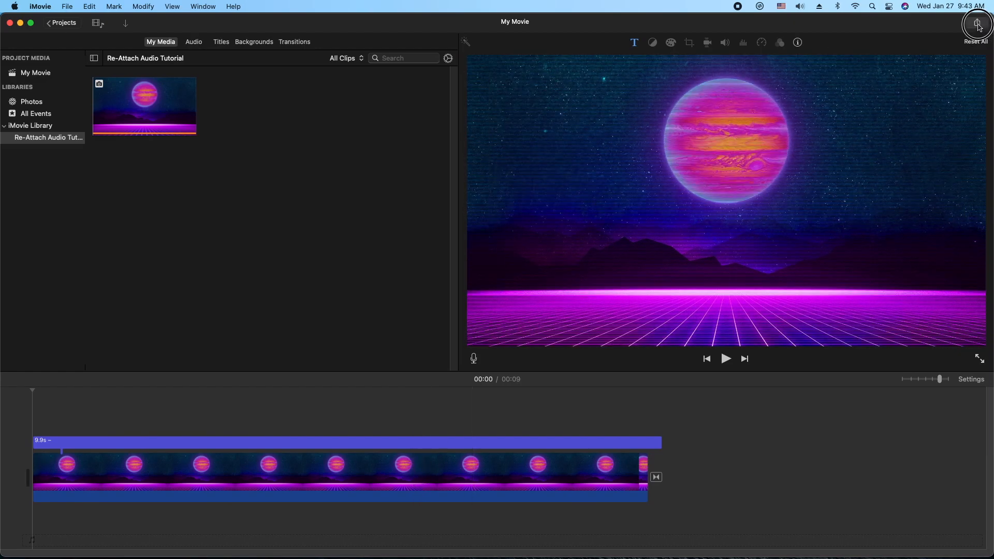
pyautogui.click(978, 21)
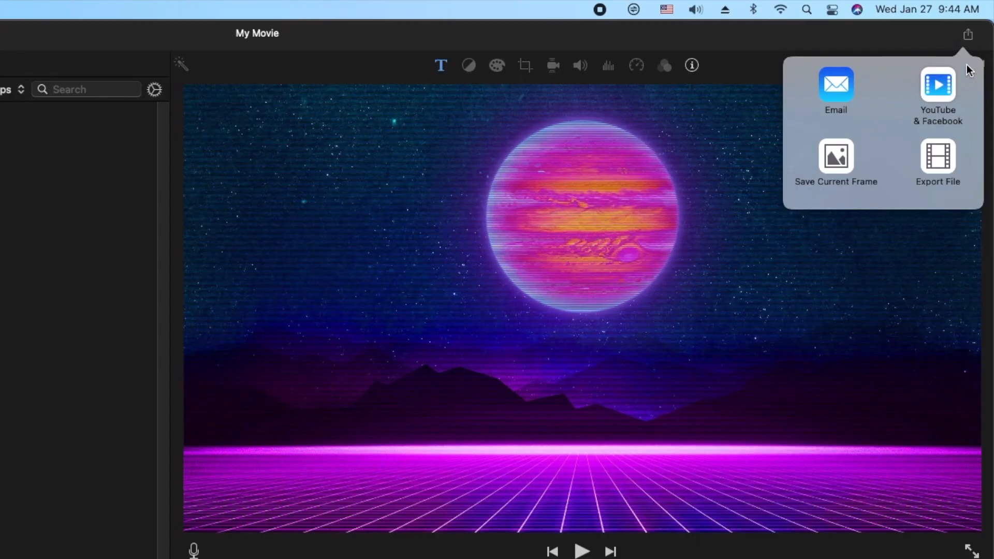
pyautogui.moveTo(894, 103)
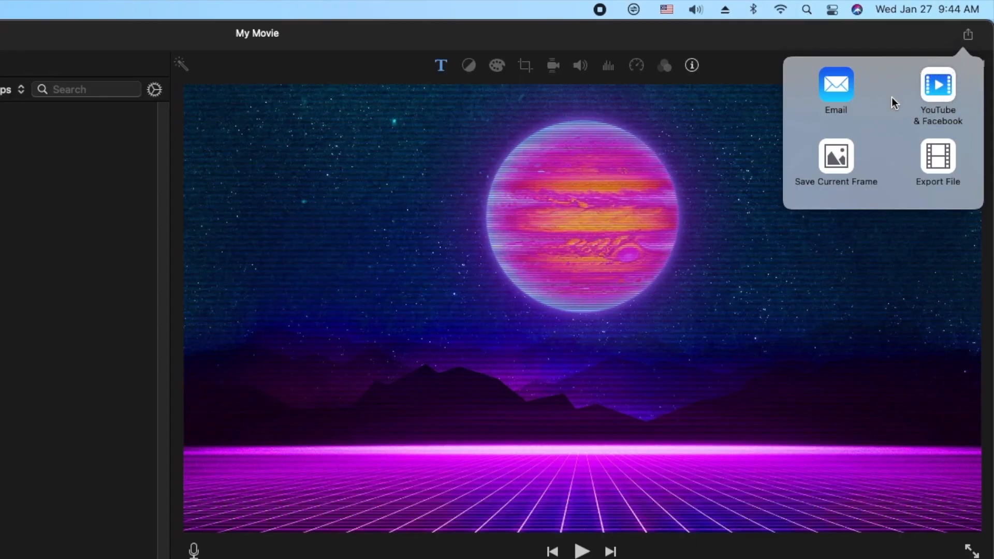
pyautogui.click(938, 95)
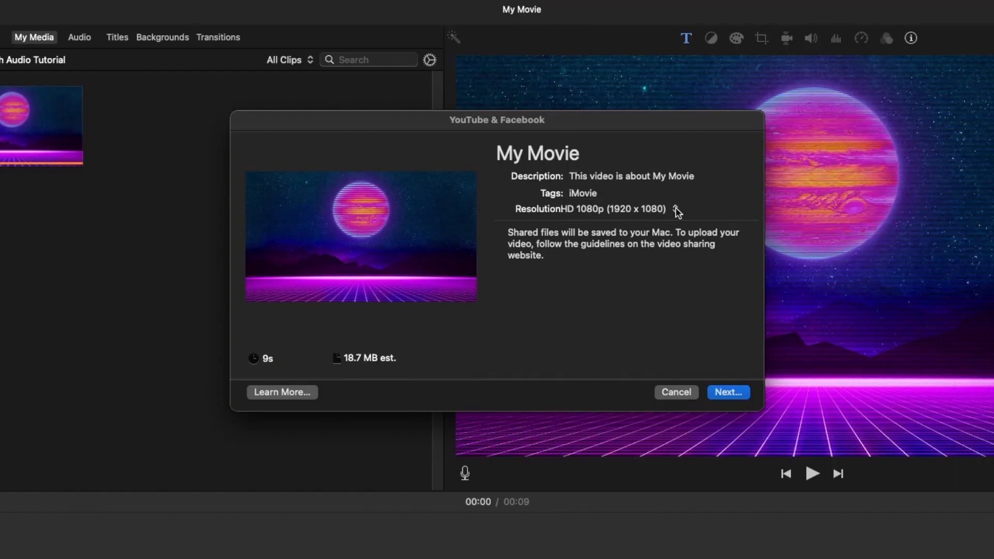
pyautogui.click(678, 209)
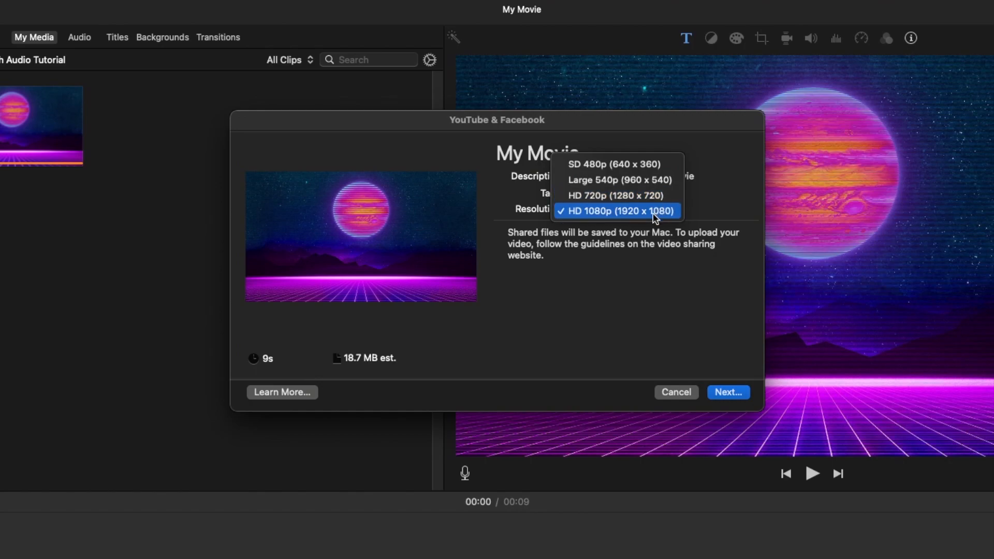
pyautogui.moveTo(607, 215)
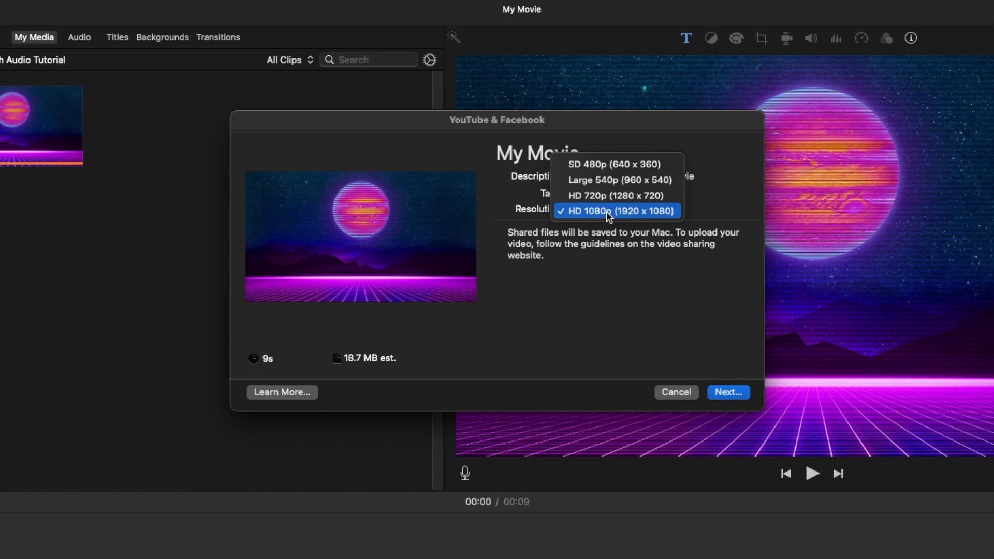
pyautogui.click(616, 211)
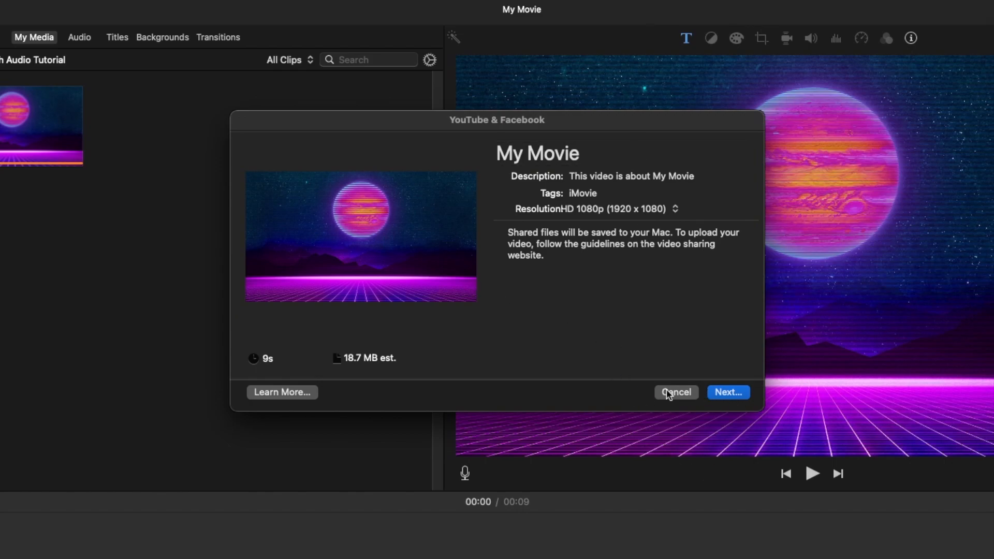
# Step: Save the YouTube & Facebook 1080p export of My Movie to the Desktop
pyautogui.click(728, 392)
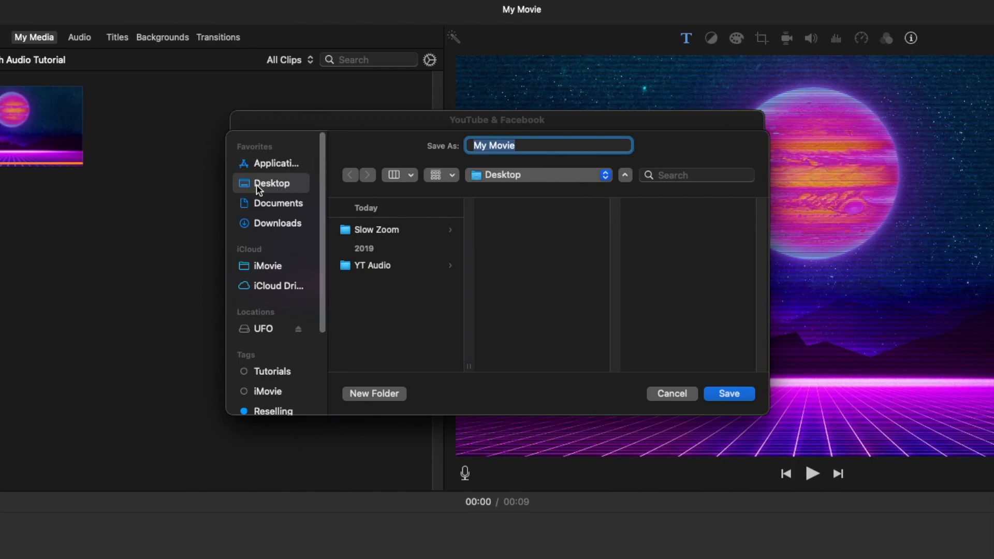
pyautogui.moveTo(729, 394)
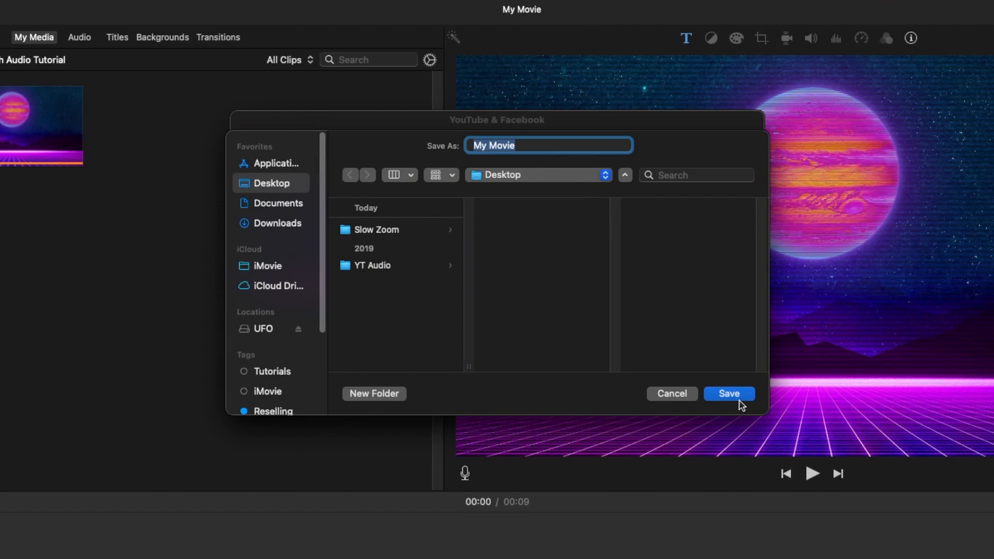
pyautogui.click(728, 393)
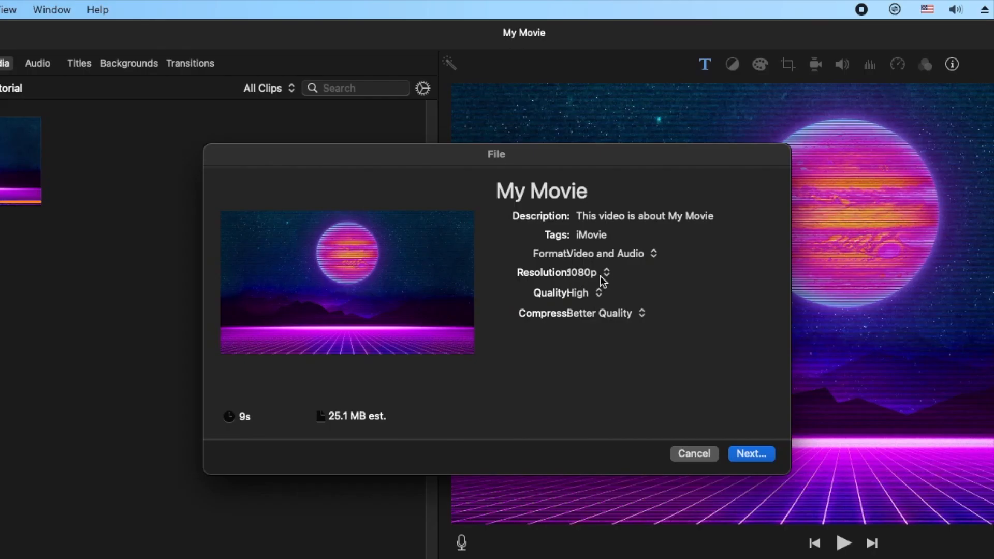
# Step: Export a Better Quality 1080p file to the Desktop as My Movie 2
pyautogui.click(597, 292)
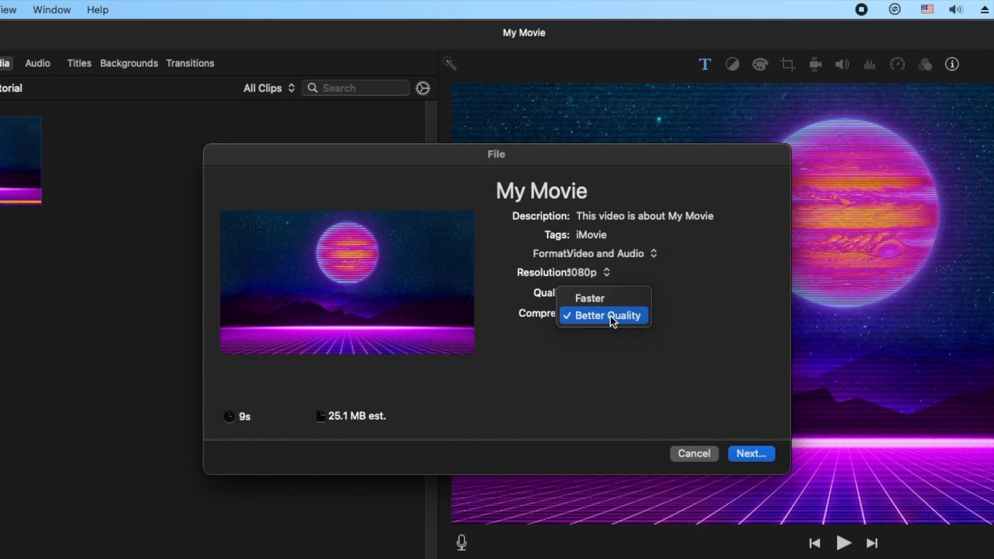
pyautogui.click(608, 315)
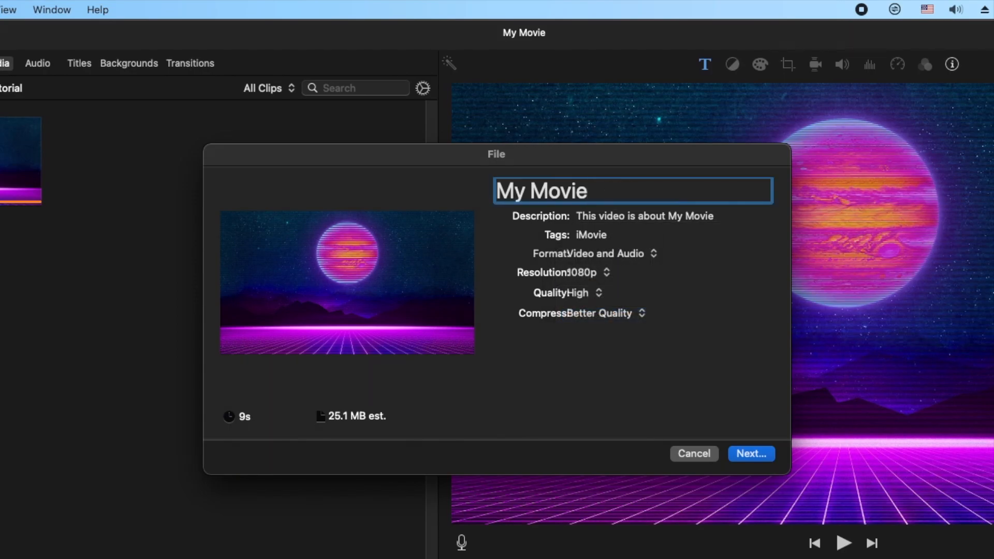
pyautogui.click(751, 454)
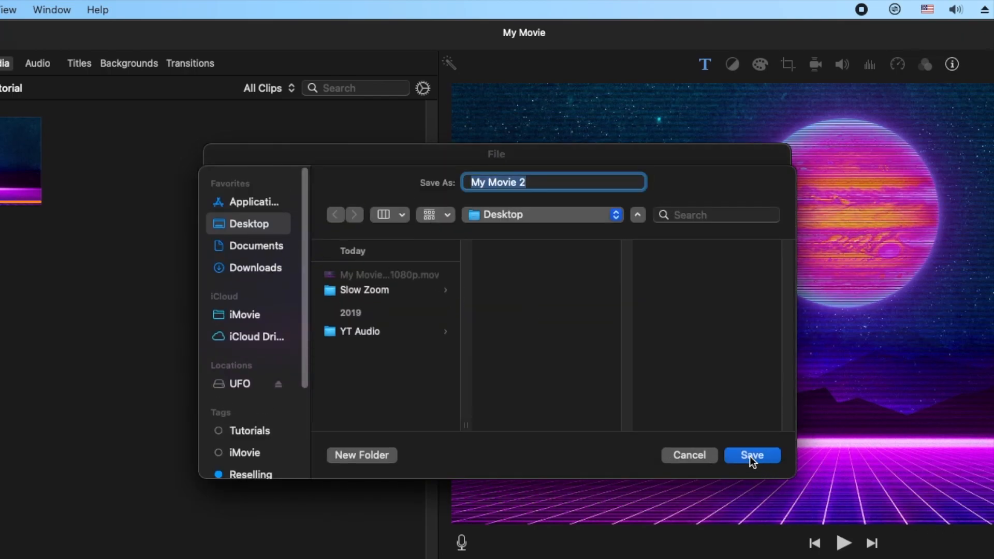
pyautogui.click(751, 455)
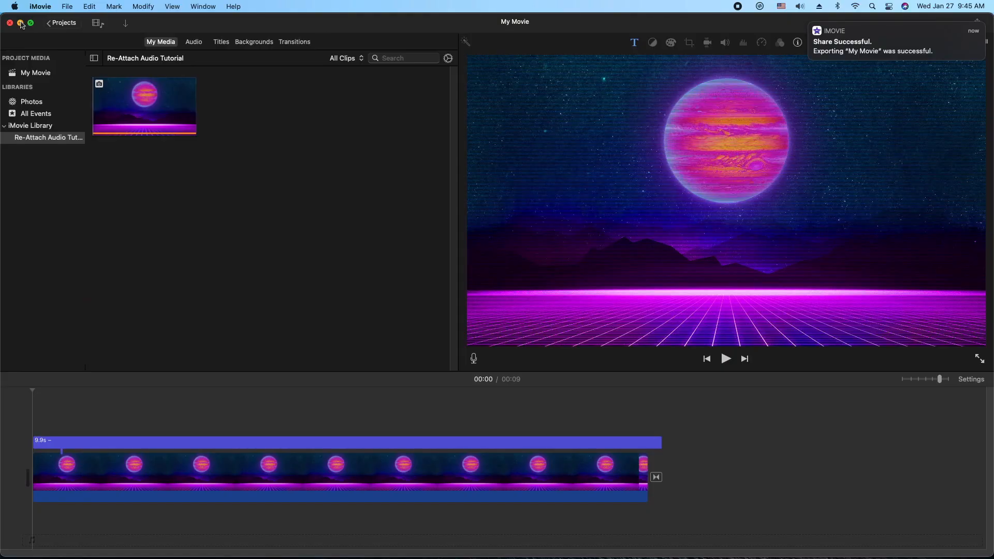
# Step: Minimize iMovie and get info on My Movie - HD 1080p.mov (18.6 MB)
pyautogui.click(20, 22)
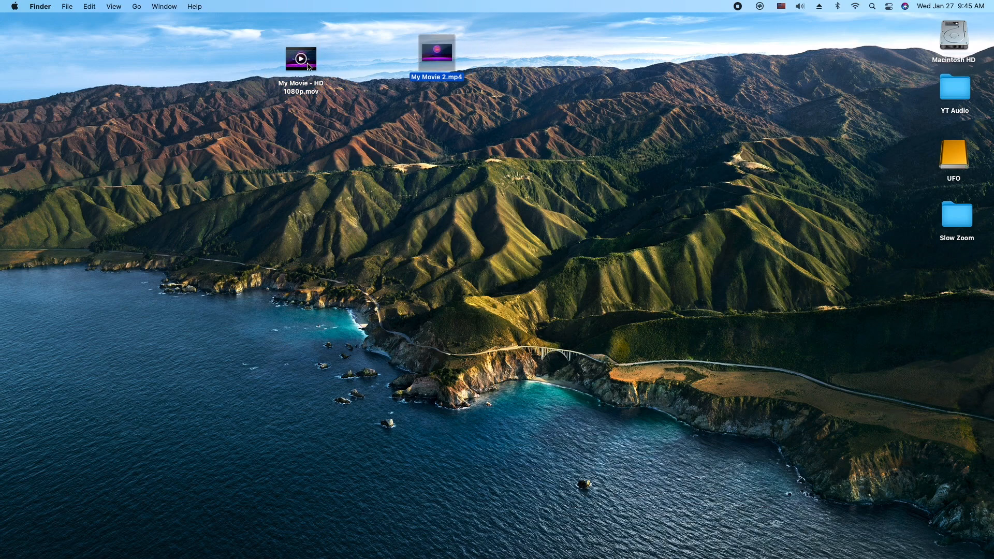
pyautogui.rightClick(300, 58)
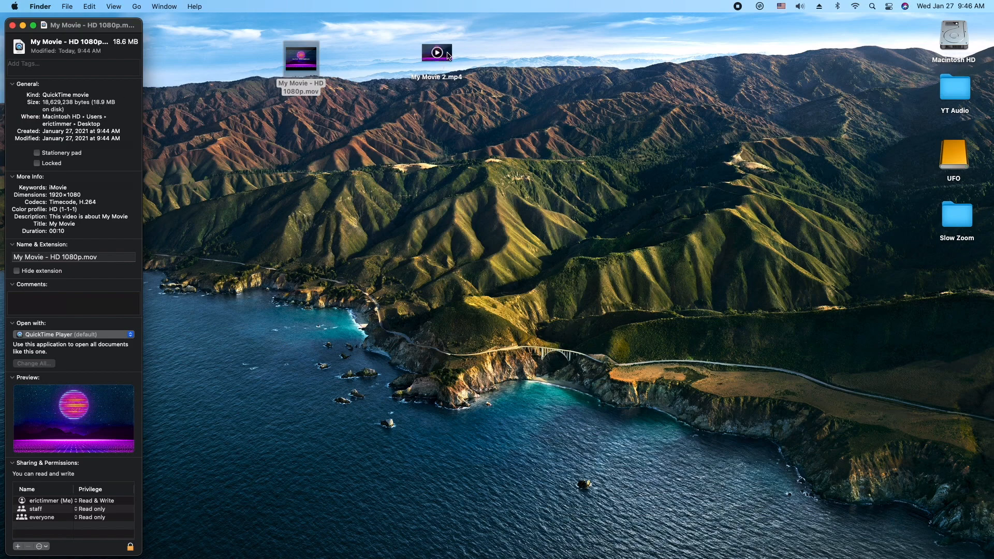
# Step: Get info on My Movie 2.mp4 (25.3 MB) and move the QuickTime window higher
pyautogui.rightClick(436, 52)
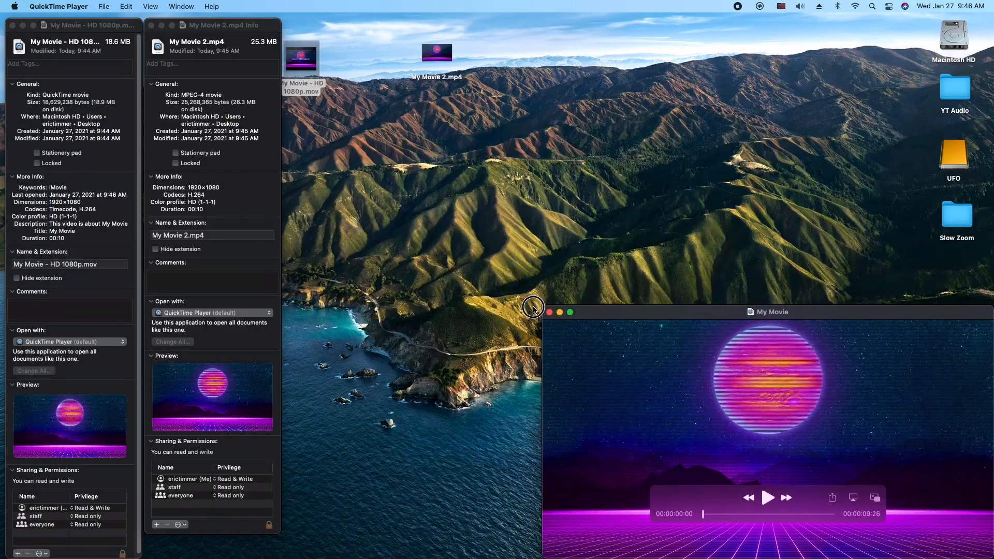
pyautogui.moveTo(770, 311); pyautogui.dragTo(311, 118)
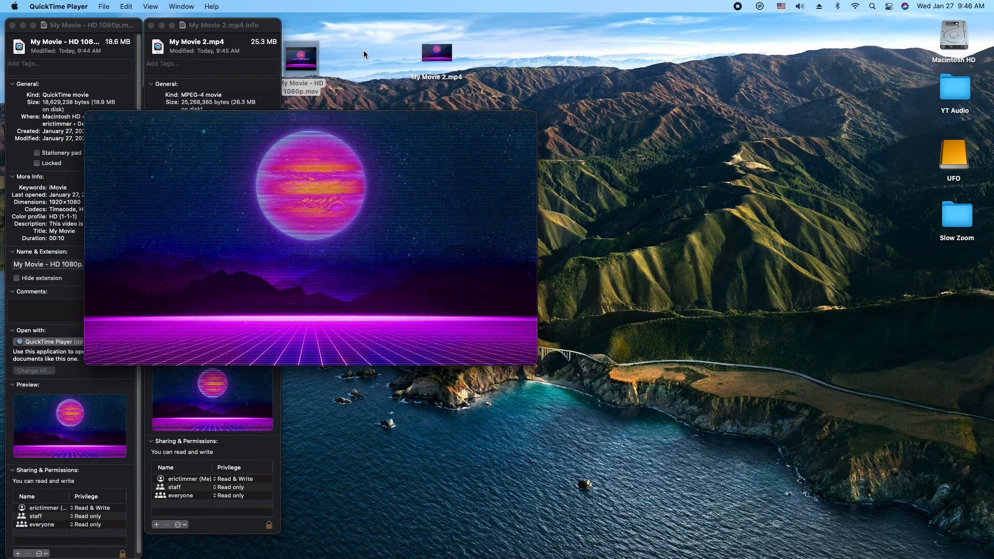